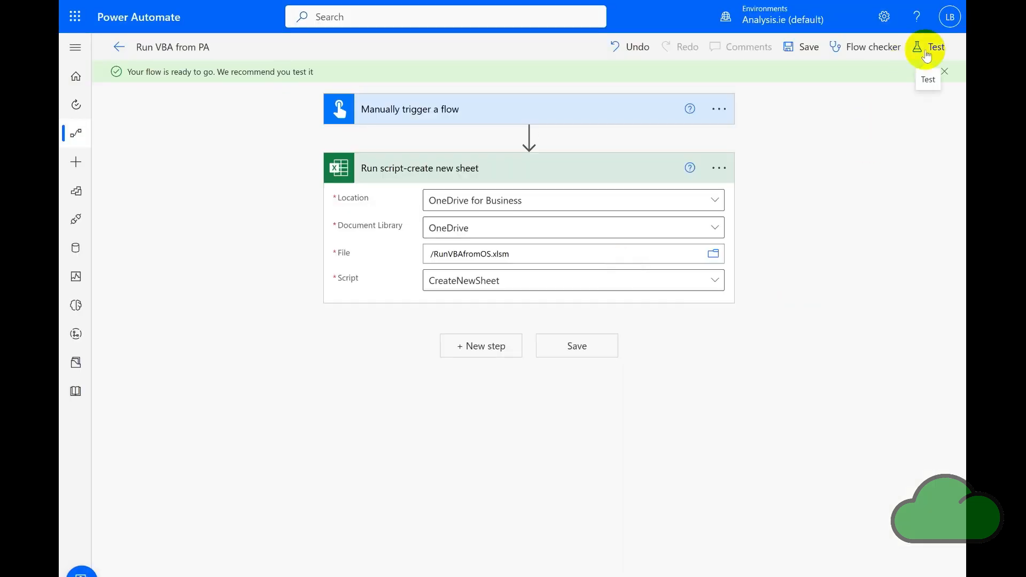
Start a test run of the Run VBA from PA flow.
{"action": "left_click", "coordinate": [922, 47]}
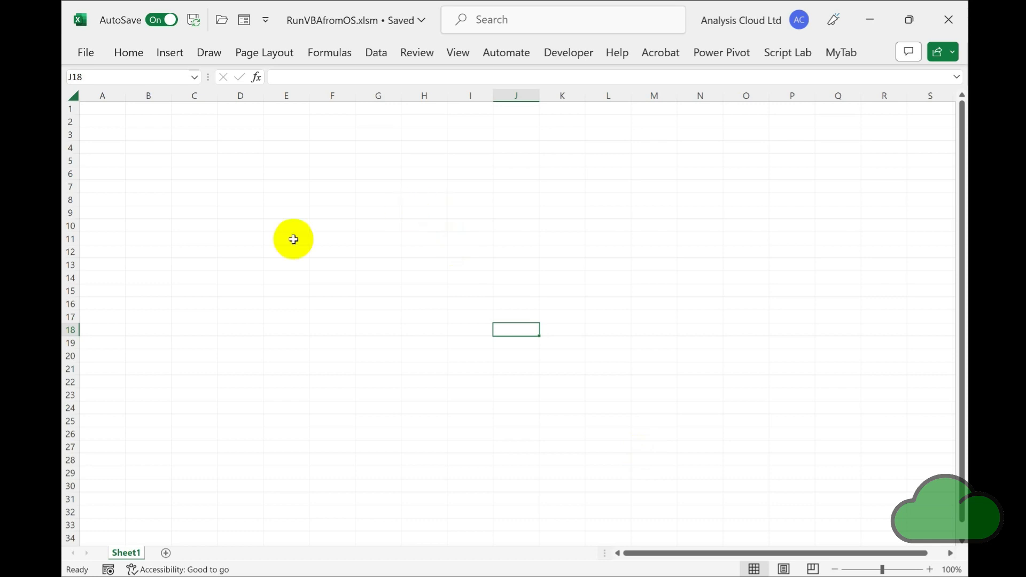
Check the new Sheet2 labelled as created by Office Scripts, then return to Sheet1.
{"action": "left_click", "coordinate": [286, 240]}
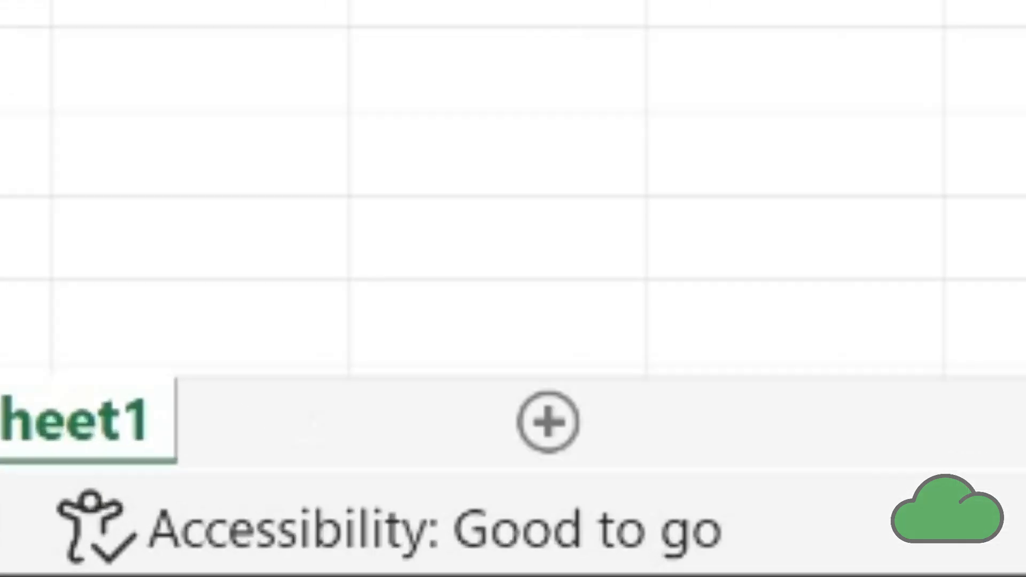
{"action": "left_click", "coordinate": [548, 434]}
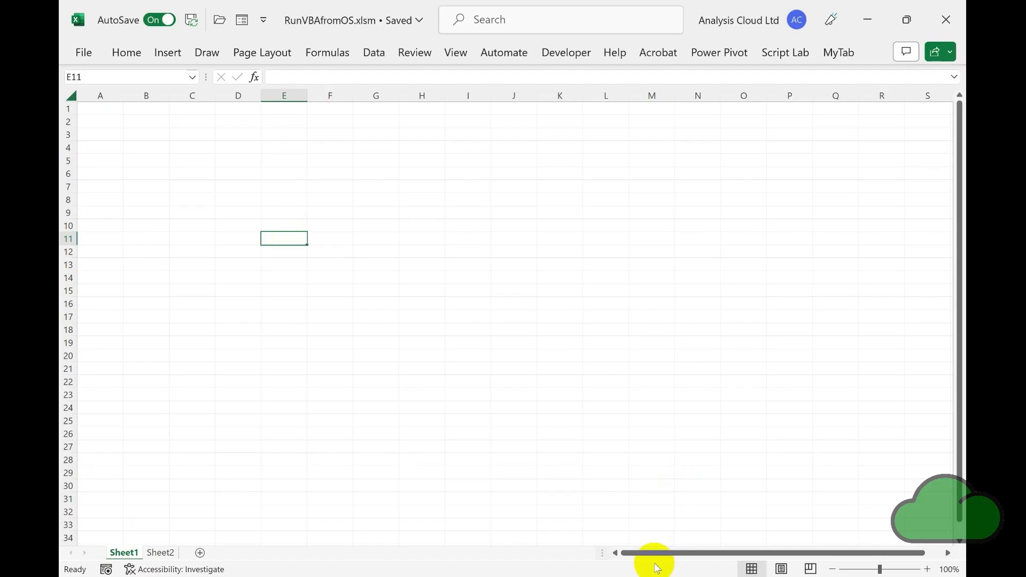
{"action": "left_click", "coordinate": [160, 552]}
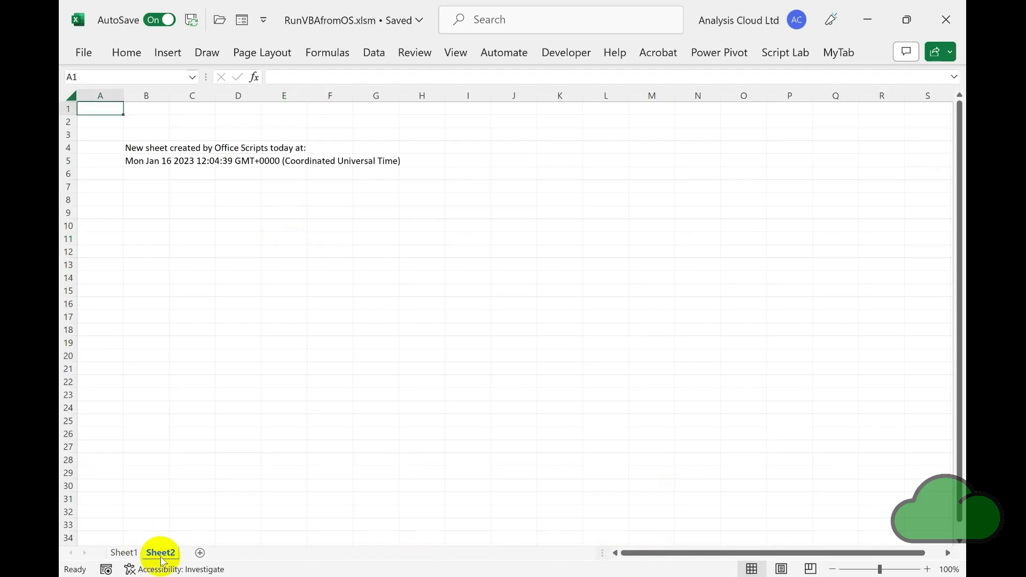
{"action": "left_click", "coordinate": [192, 317]}
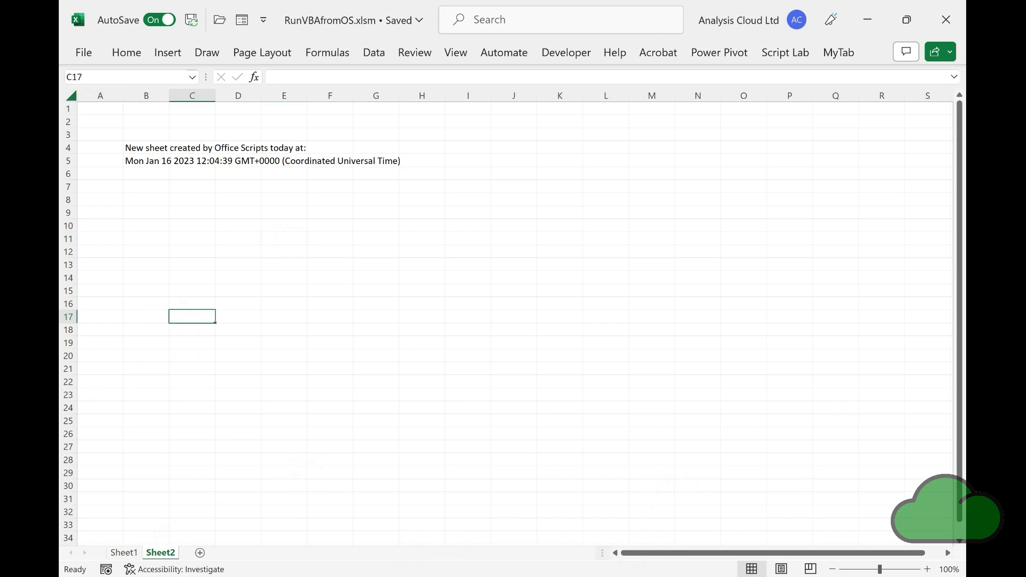
{"action": "left_click", "coordinate": [124, 553]}
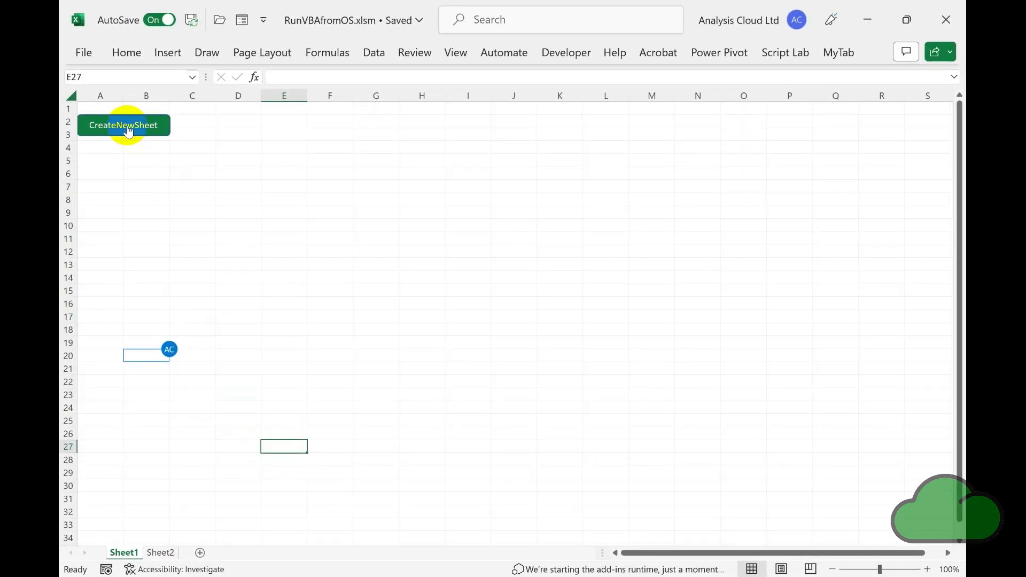
Run the CreateNewSheet button script and dismiss the Power Automate message.
{"action": "left_click", "coordinate": [123, 125]}
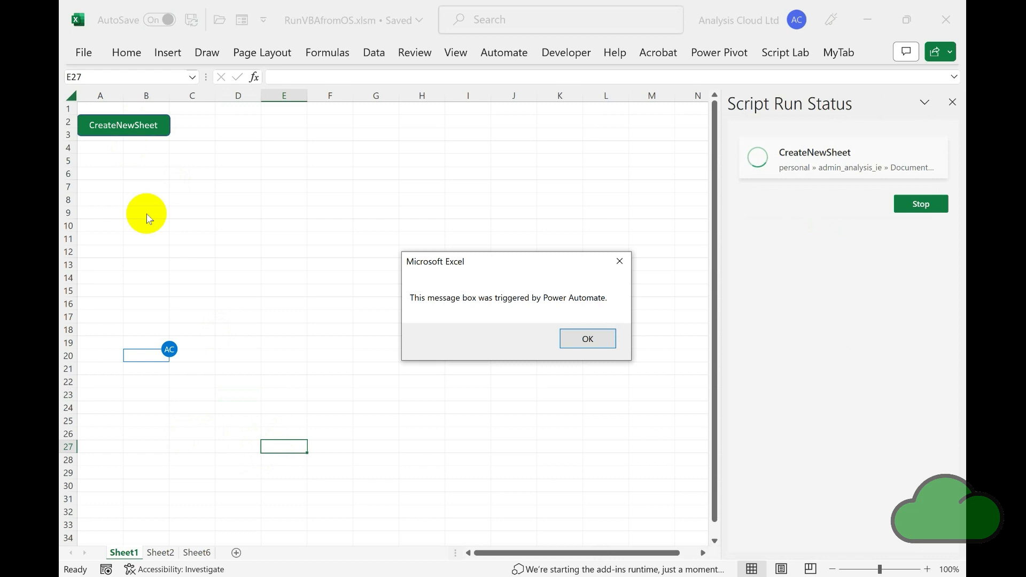
{"action": "left_click", "coordinate": [587, 339]}
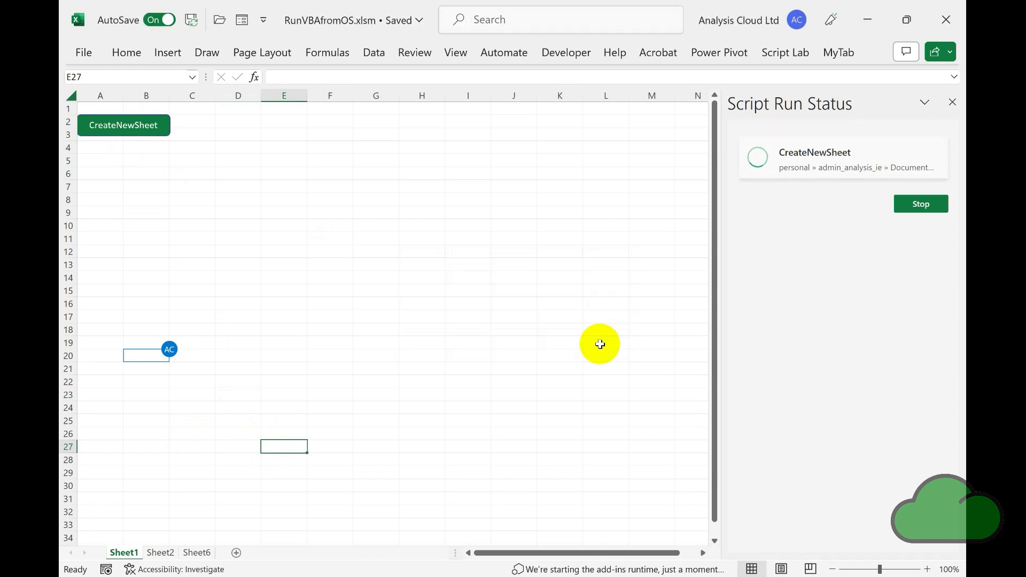